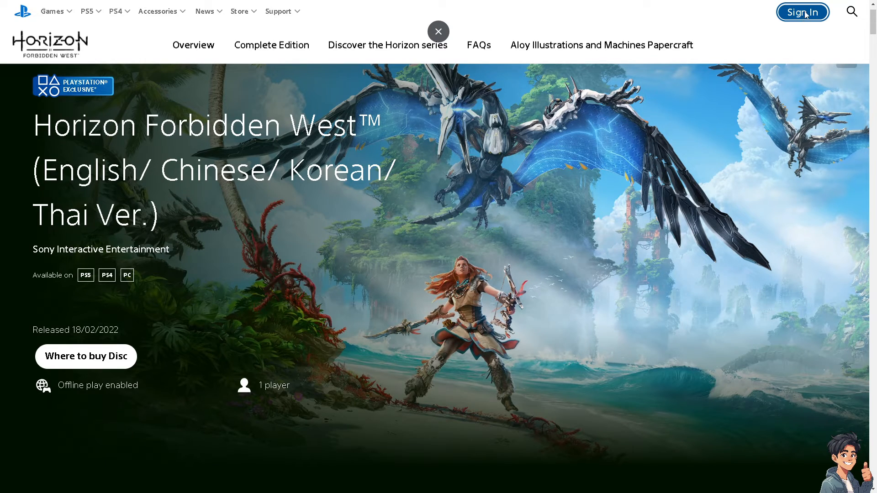
Step: Go from the Horizon Forbidden West page through Sign In to Create an Account
left_click(803, 12)
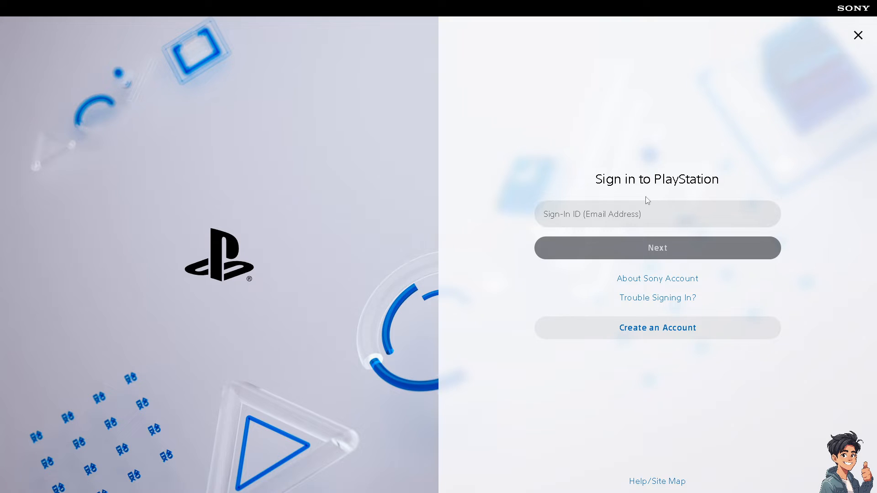
mouse_move(587, 338)
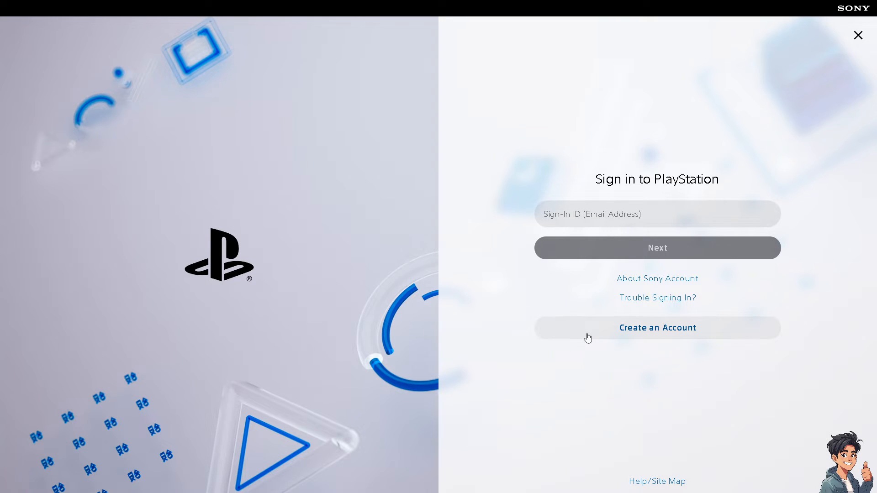
left_click(657, 329)
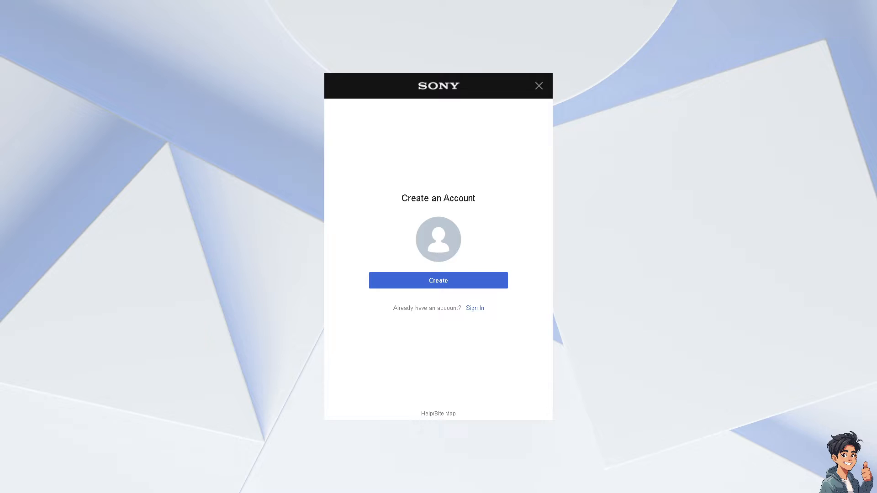
left_click(539, 85)
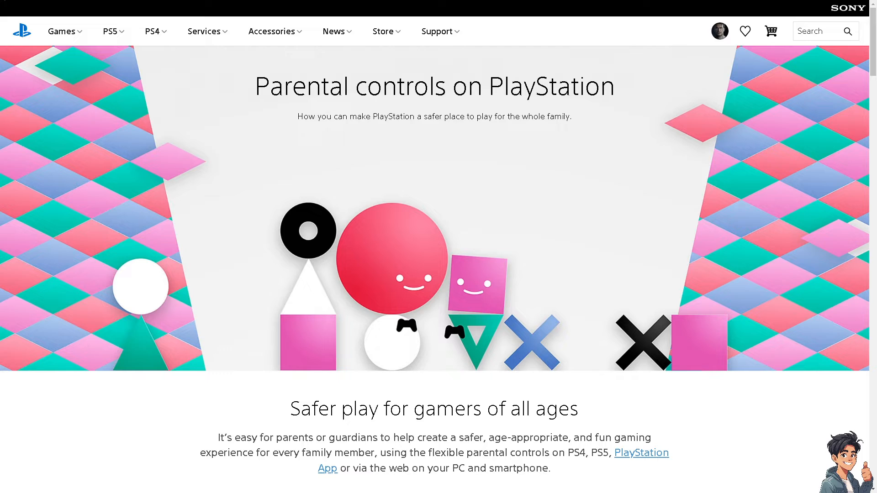
mouse_move(411, 257)
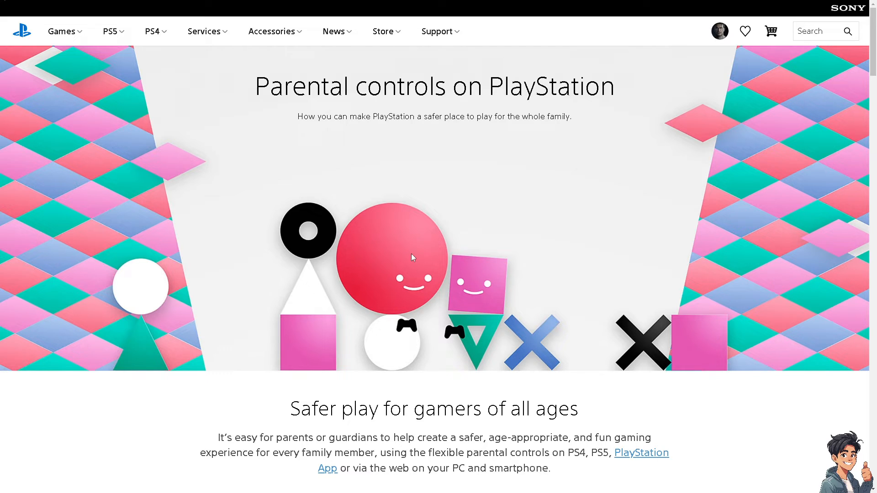
mouse_move(398, 260)
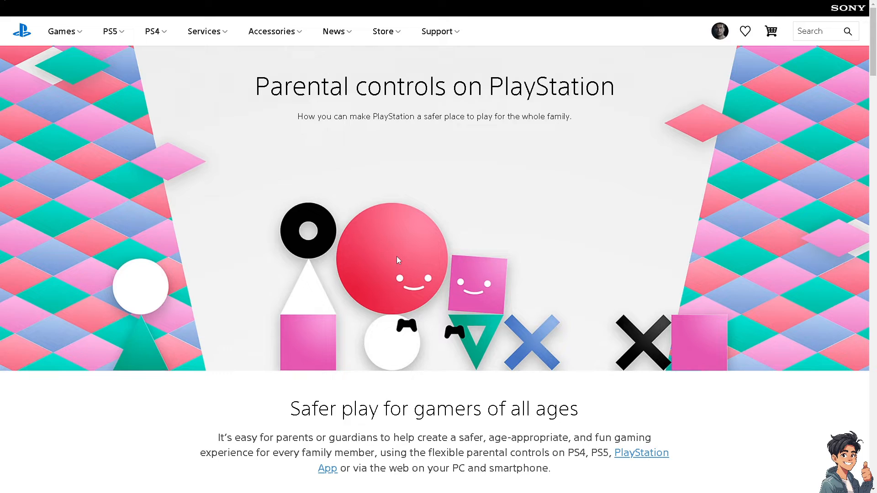
mouse_move(405, 259)
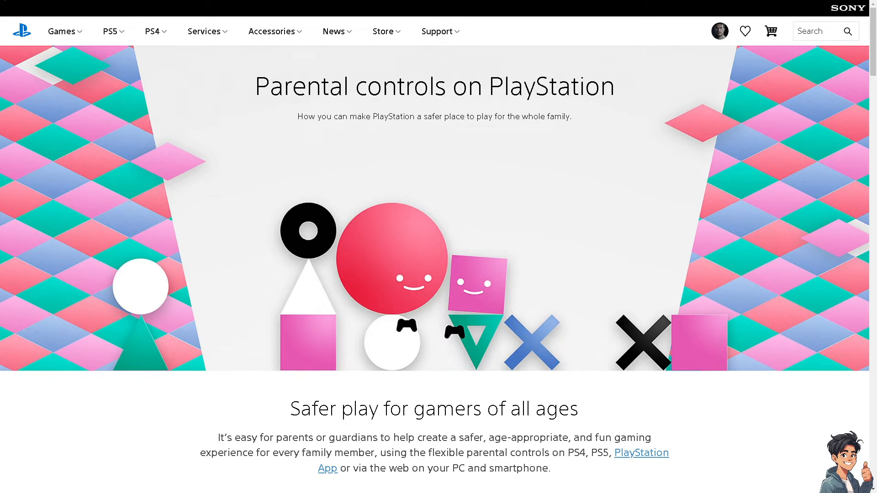
Step: Scroll the parental controls page to Family Management and open it
scroll("down", 3)
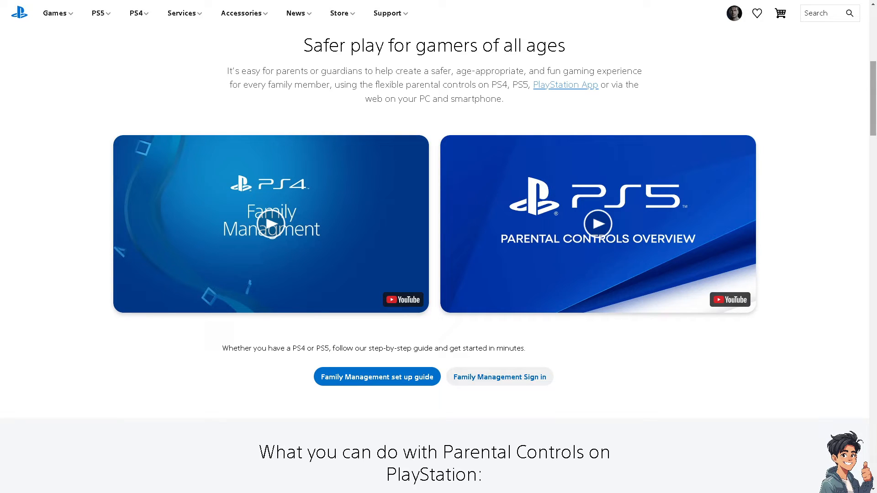
mouse_move(580, 88)
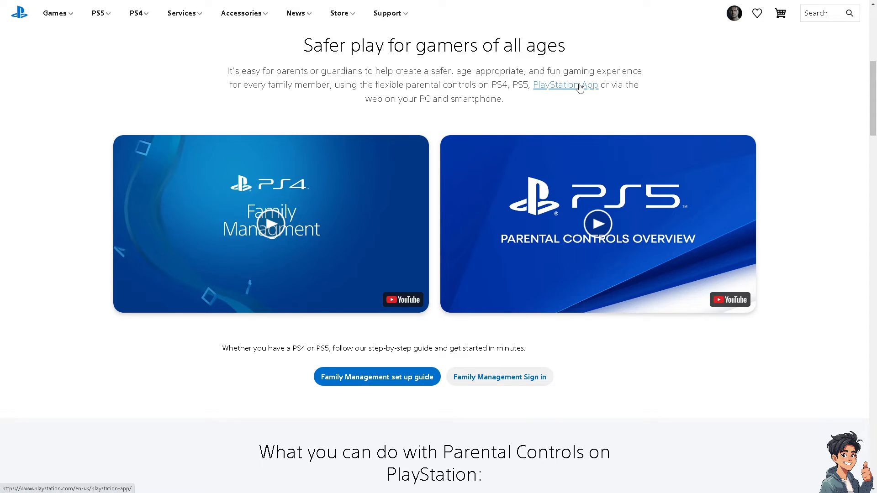
mouse_move(723, 32)
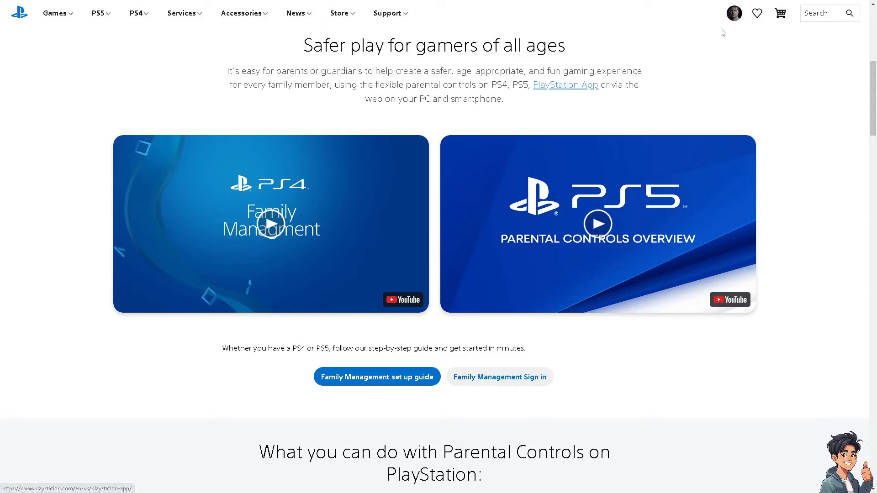
mouse_move(733, 22)
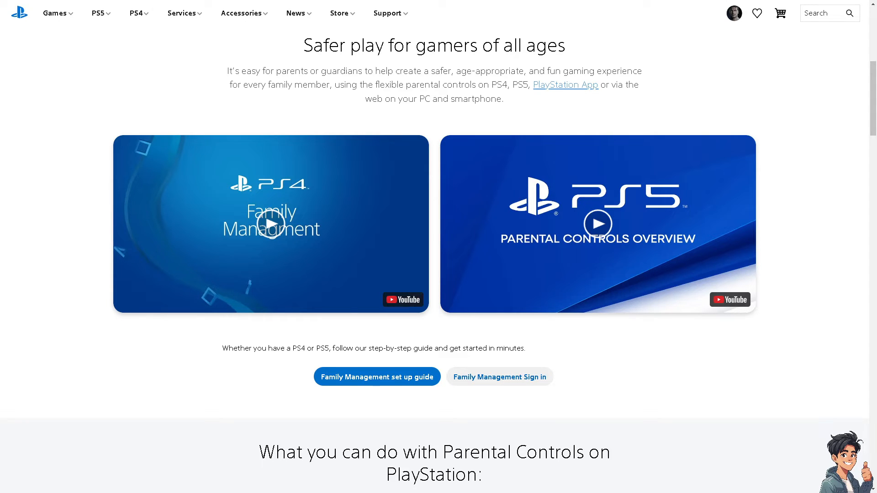
left_click(733, 12)
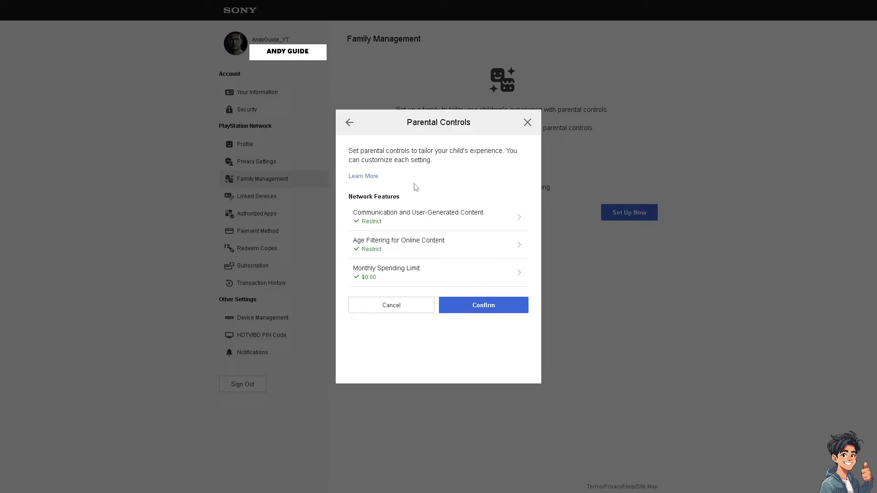
mouse_move(429, 277)
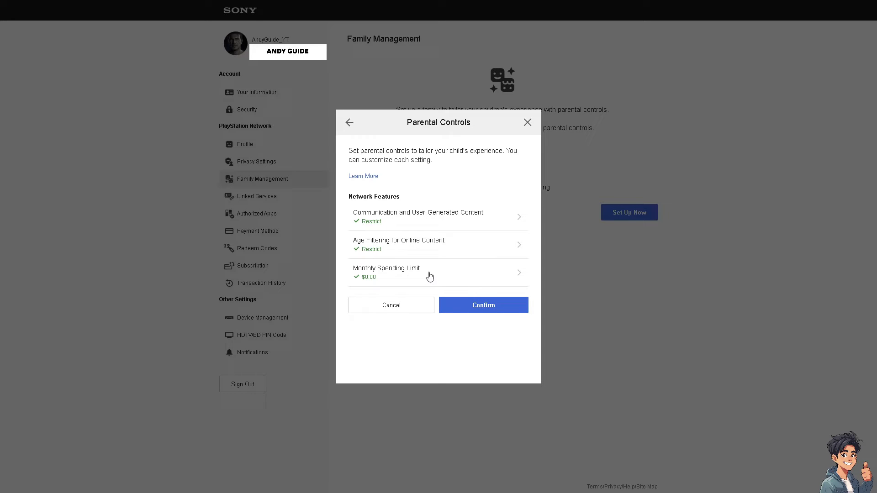
Step: Choose $25.00 from the Monthly Spending Limit dropdown in Parental Controls
left_click(439, 273)
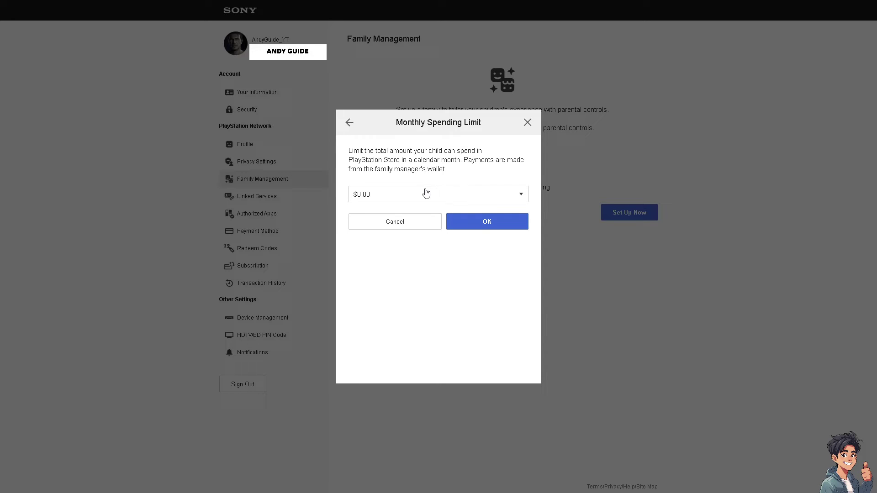
mouse_move(428, 196)
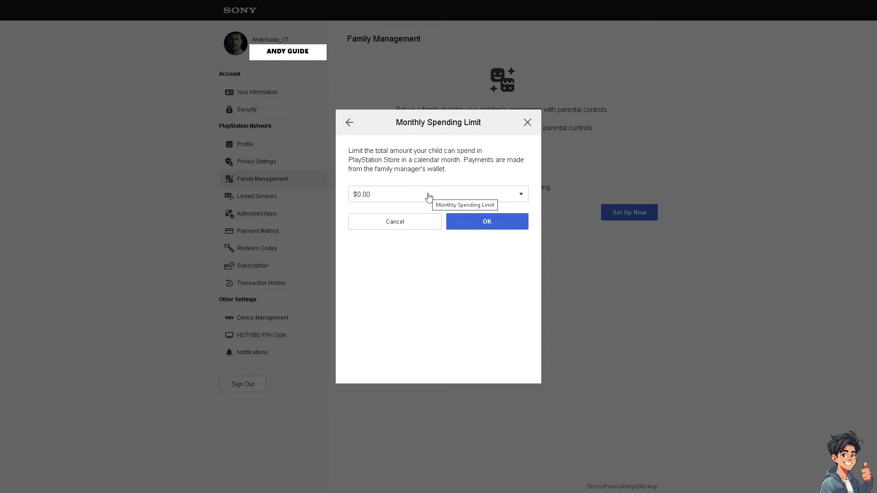
left_click(438, 194)
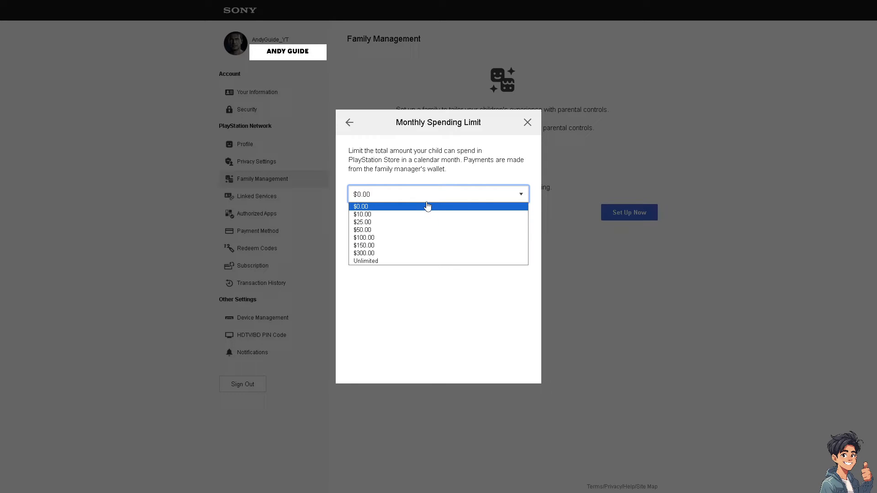
mouse_move(401, 217)
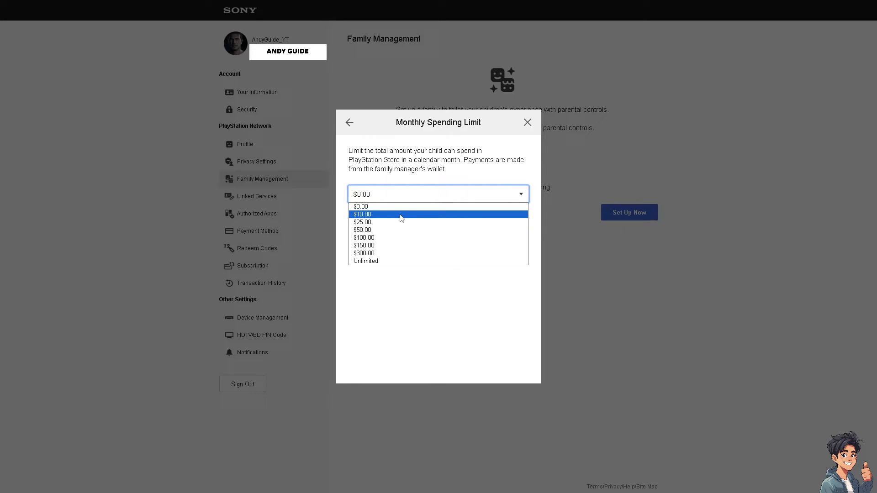
mouse_move(401, 222)
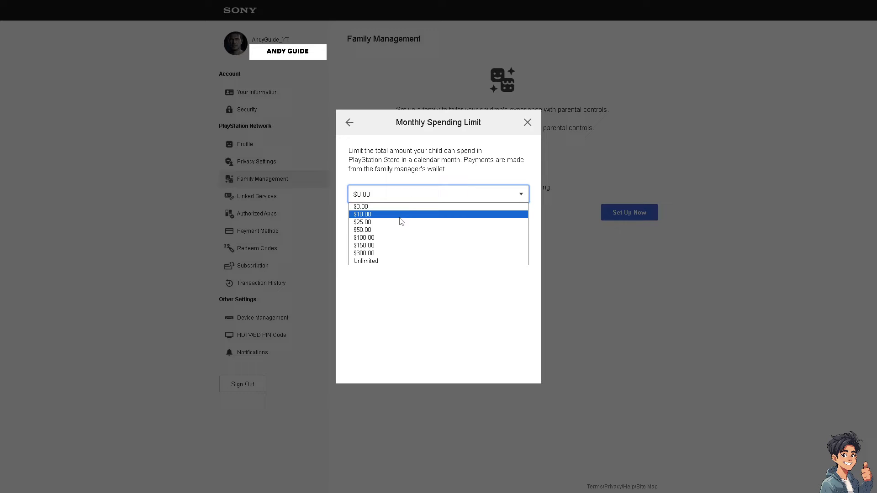
left_click(362, 222)
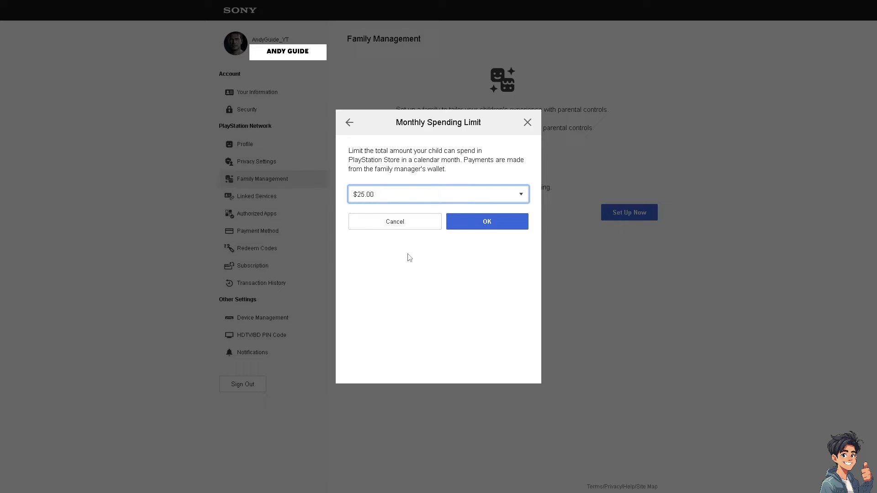
mouse_move(415, 277)
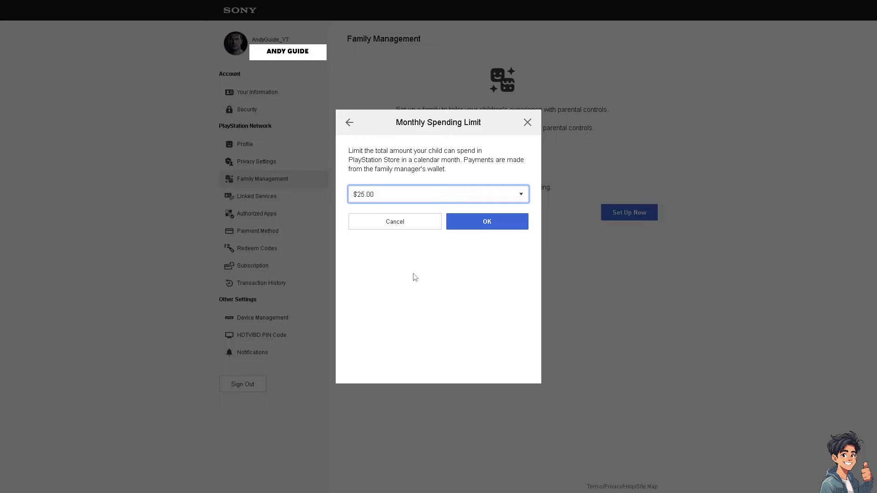
mouse_move(504, 232)
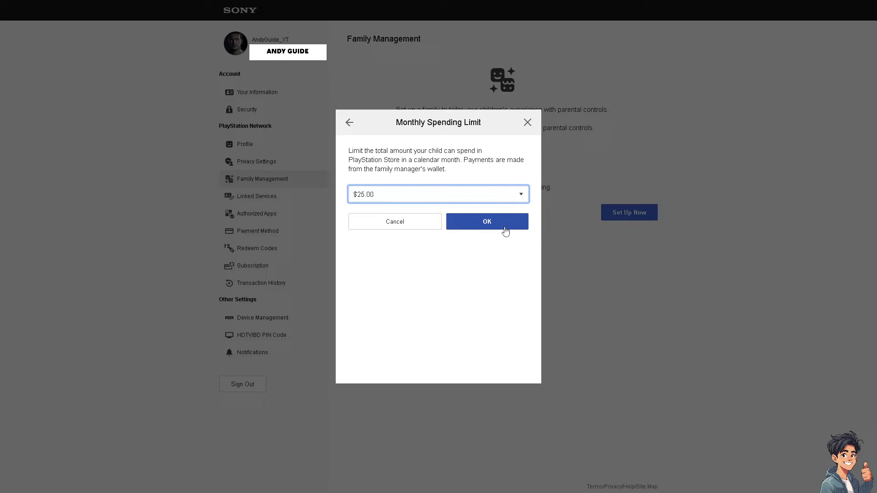
Step: Save the $25.00 limit and set time zone to UTC-05:00 Eastern Time
left_click(486, 222)
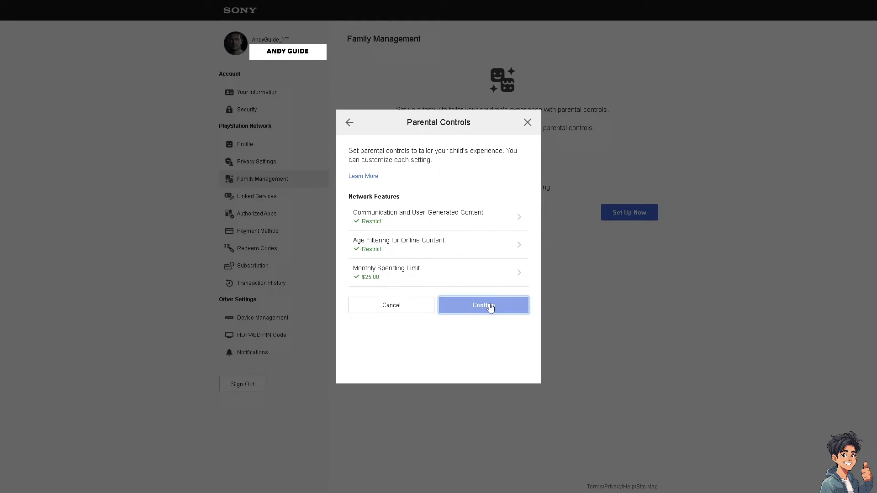
left_click(483, 305)
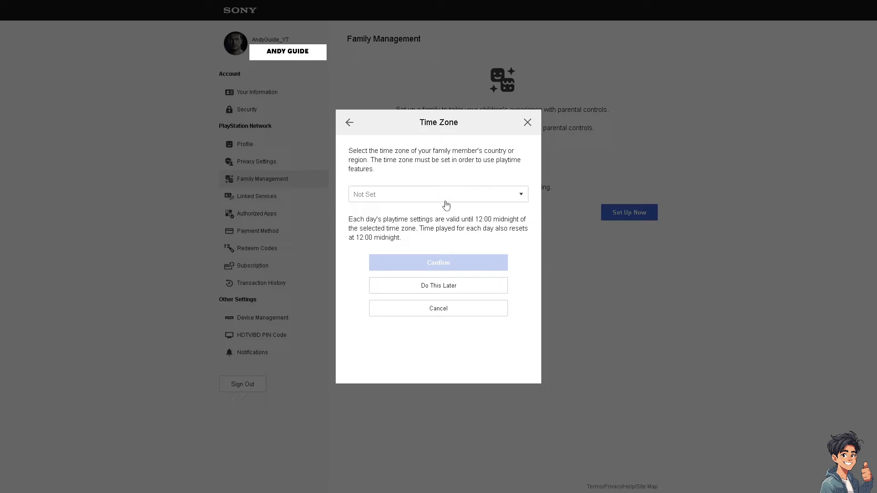
mouse_move(446, 202)
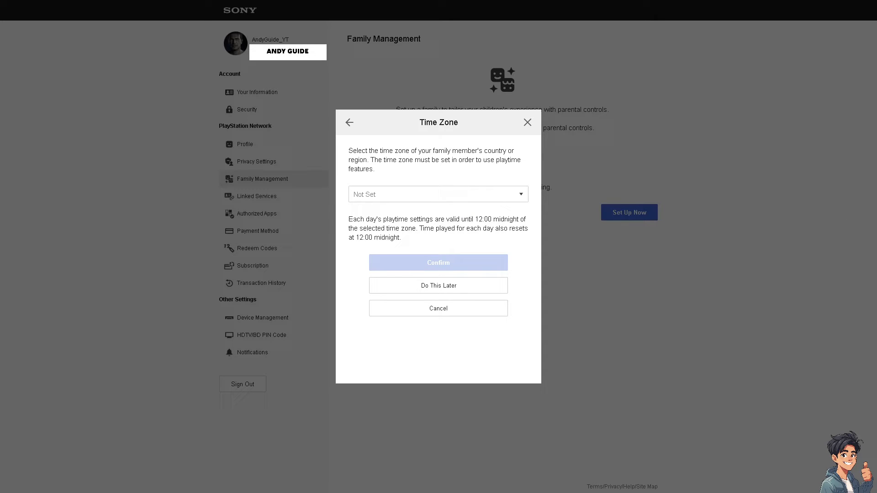
left_click(438, 195)
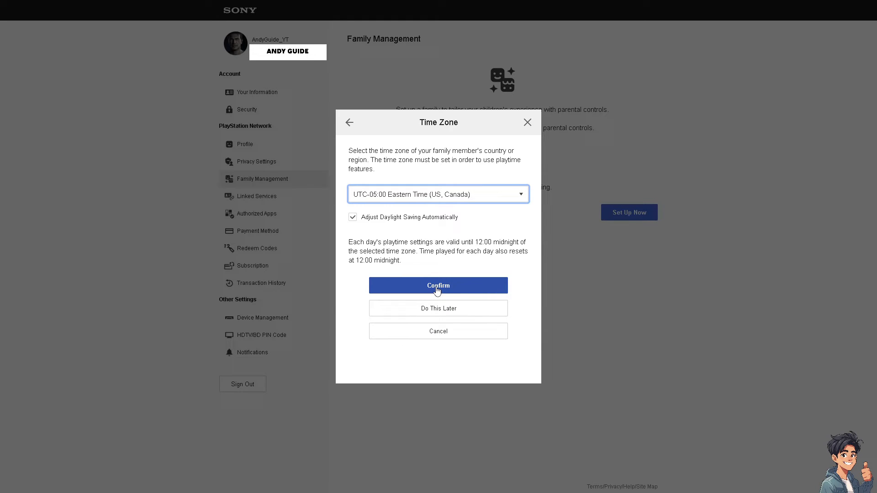
left_click(438, 285)
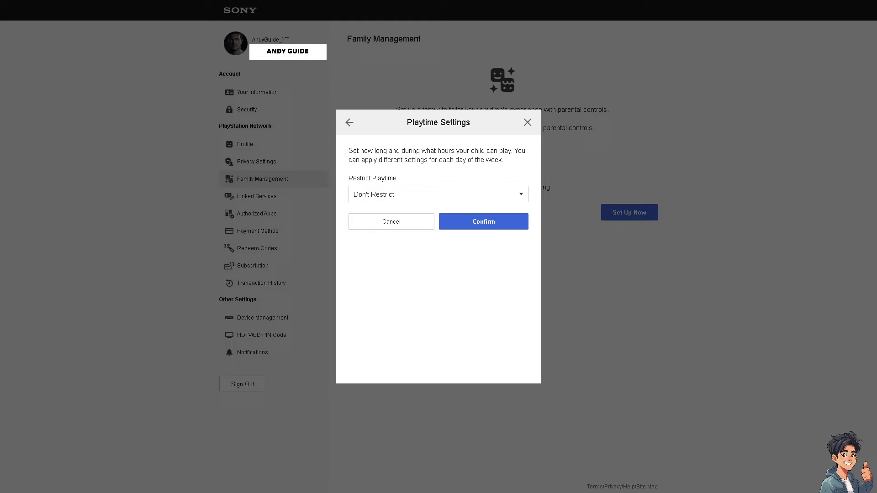
mouse_move(423, 201)
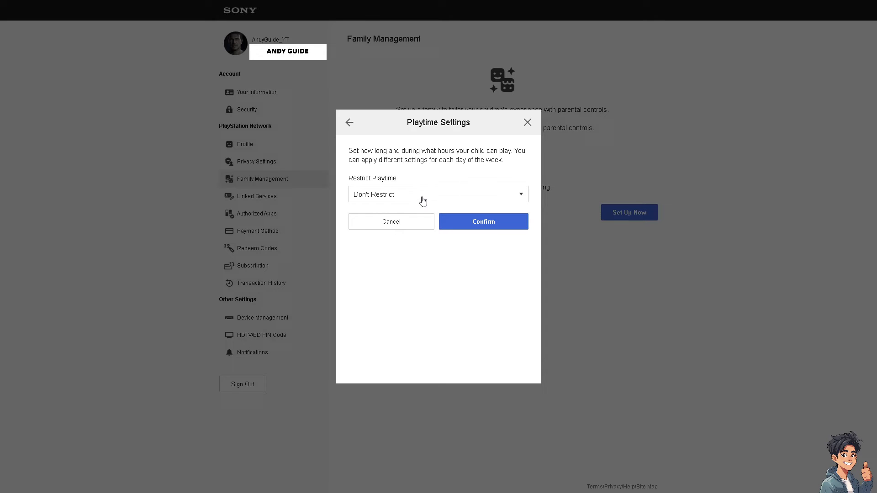
mouse_move(424, 200)
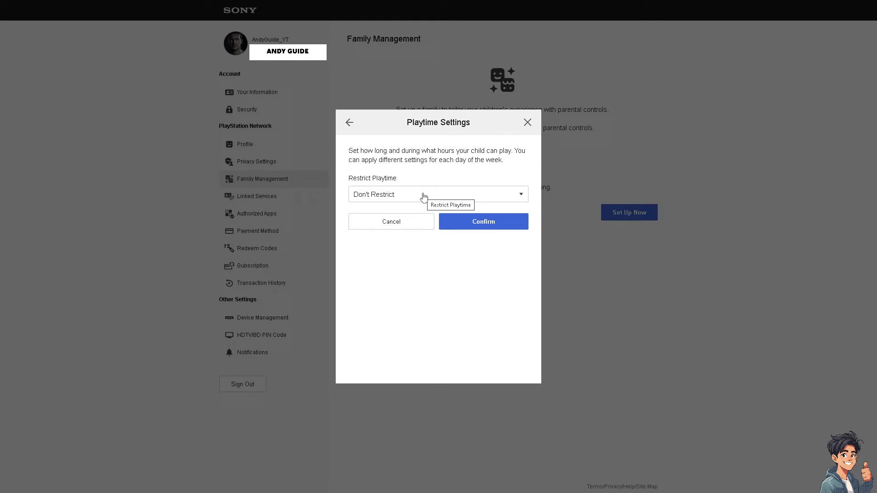
Step: Restrict playtime to 1 hour until 9:00 PM every day and confirm
left_click(449, 204)
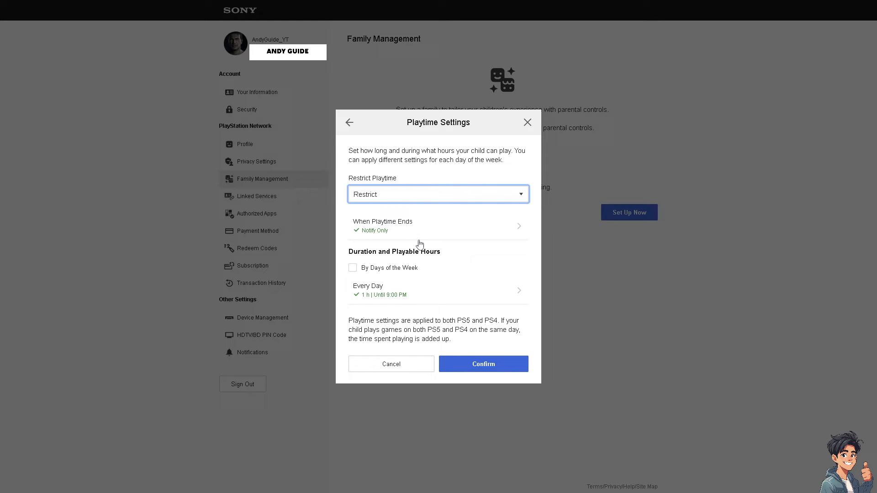
left_click(353, 267)
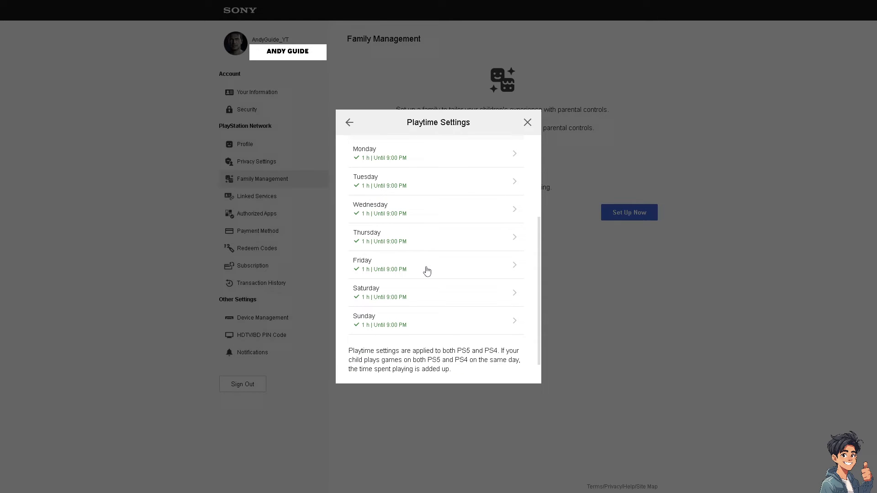
scroll("down", 3)
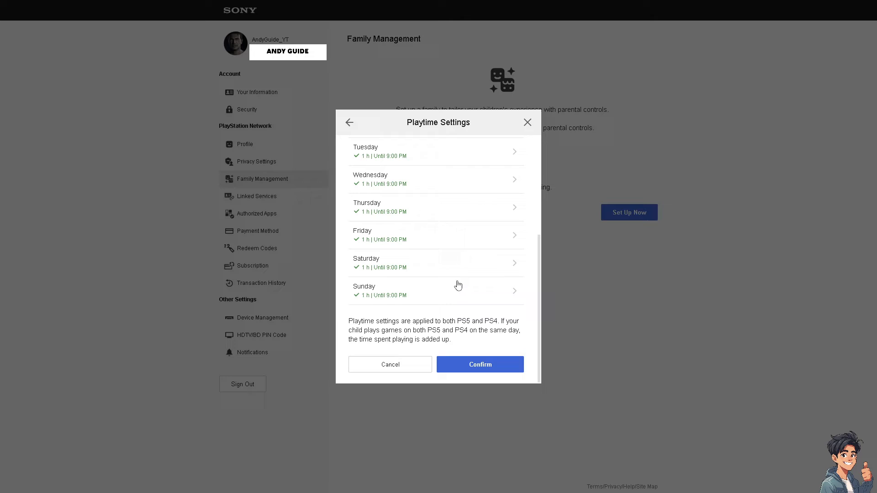
left_click(479, 364)
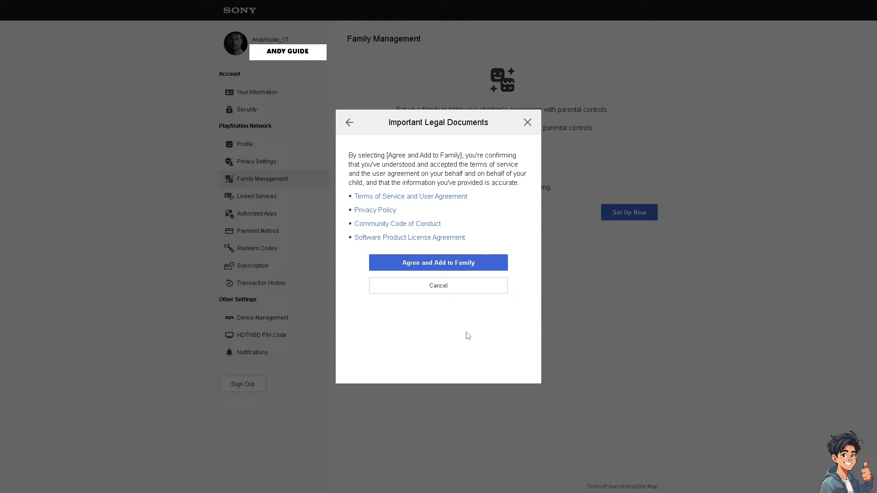
mouse_move(438, 262)
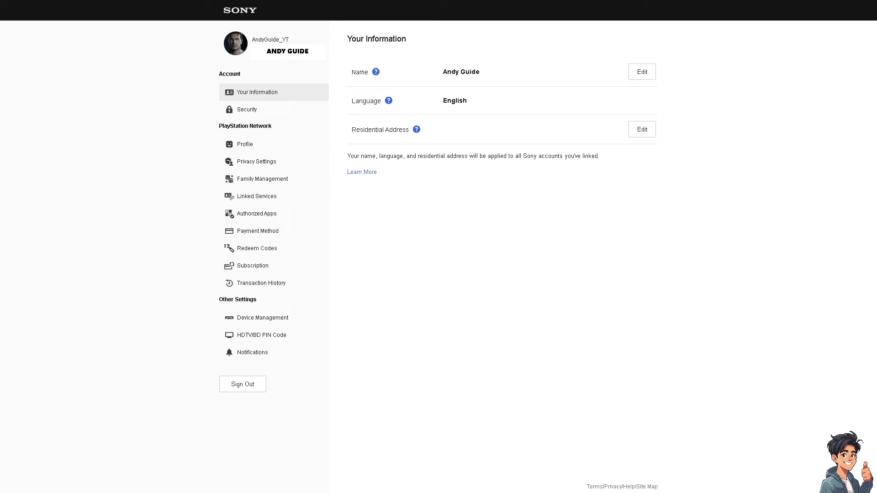
mouse_move(251, 148)
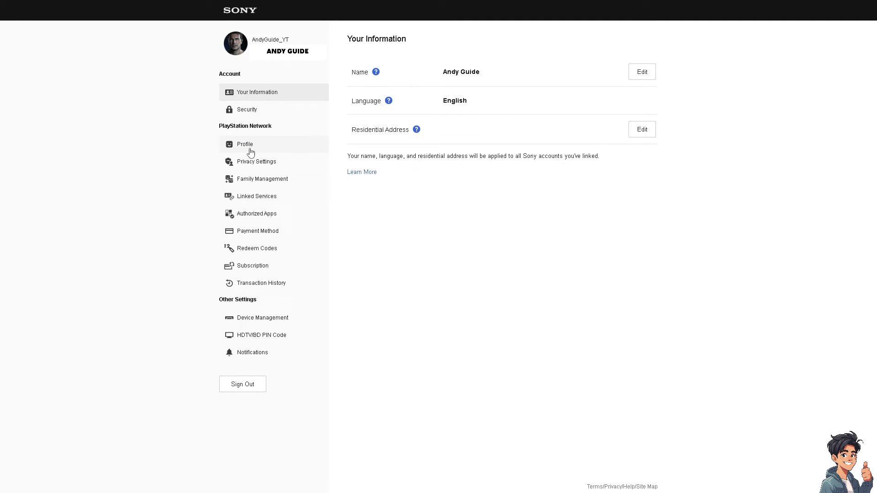
mouse_move(265, 234)
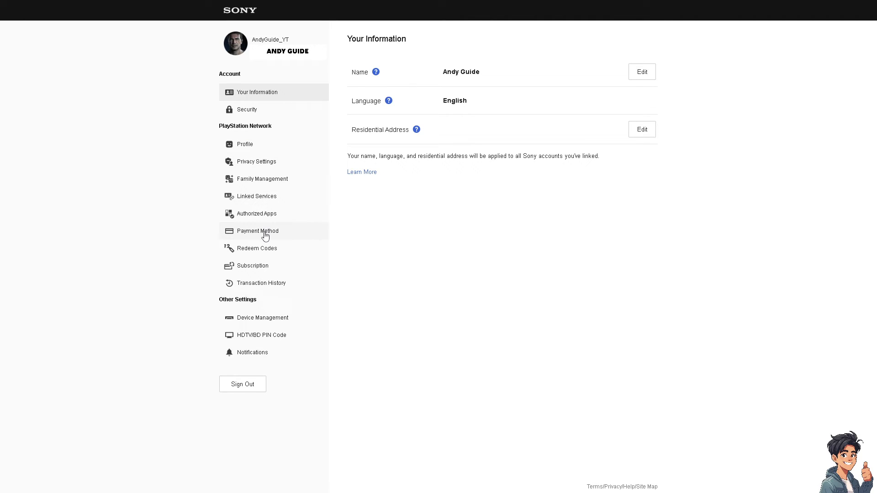
Step: Select Payment Method in the account sidebar
left_click(258, 230)
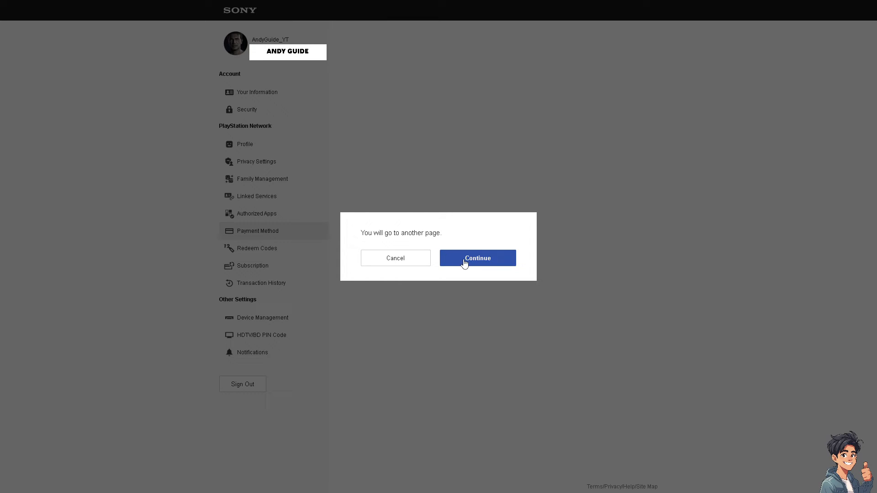
Step: Continue to wallet Payment Settings and view card, PayPal and Venmo options
left_click(476, 257)
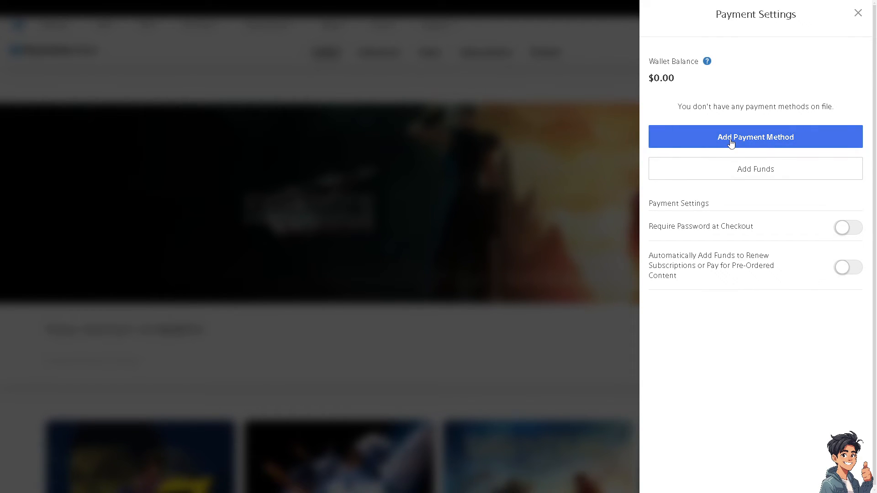
mouse_move(725, 121)
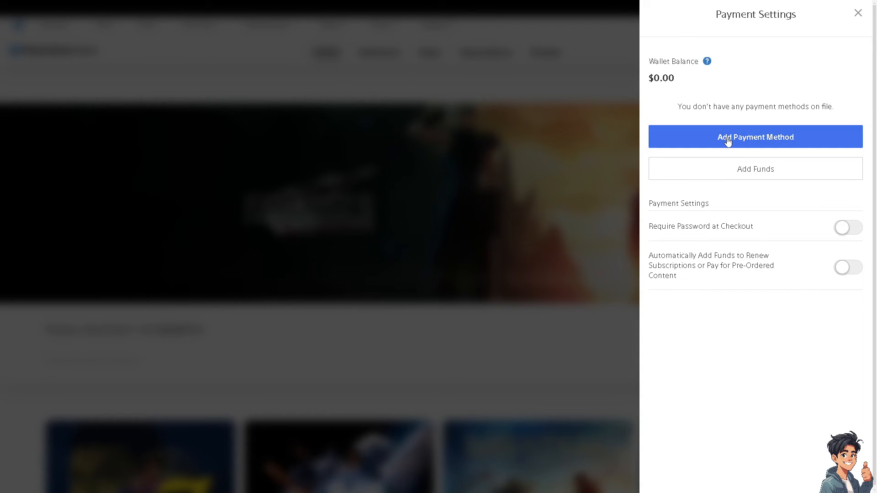
left_click(755, 137)
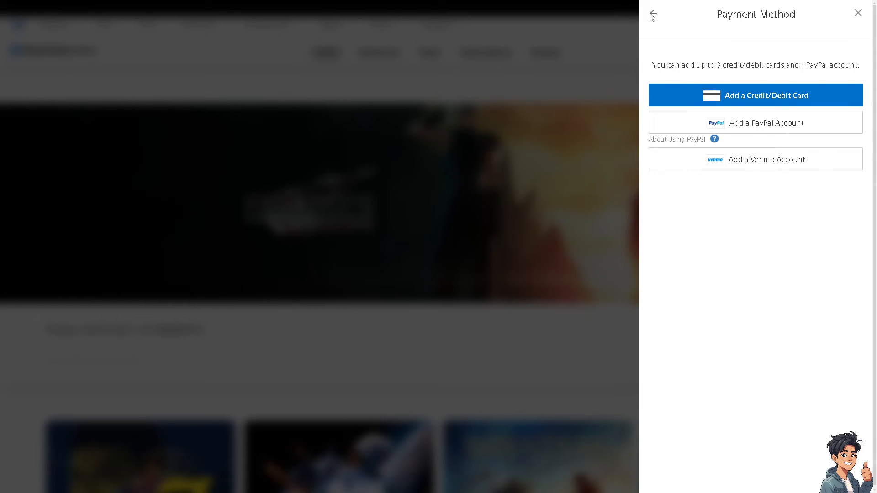
Step: View the Add Funds to Wallet options, then return to Payment Settings
left_click(651, 15)
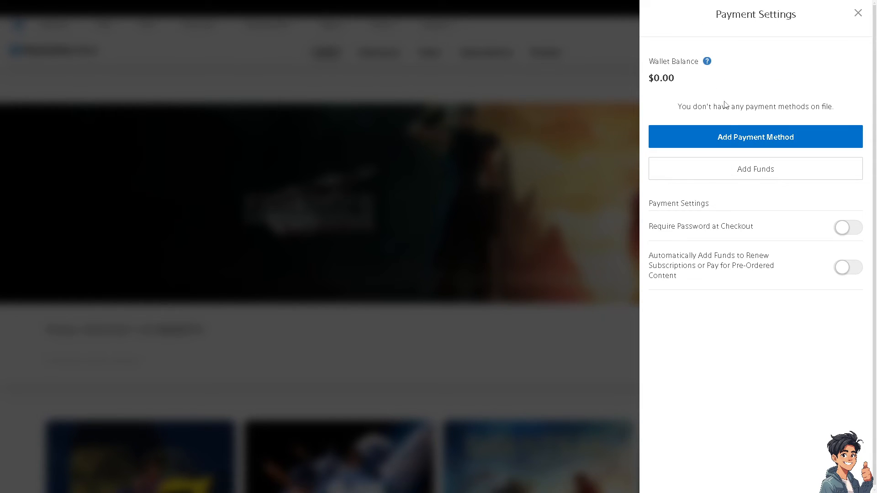
mouse_move(730, 174)
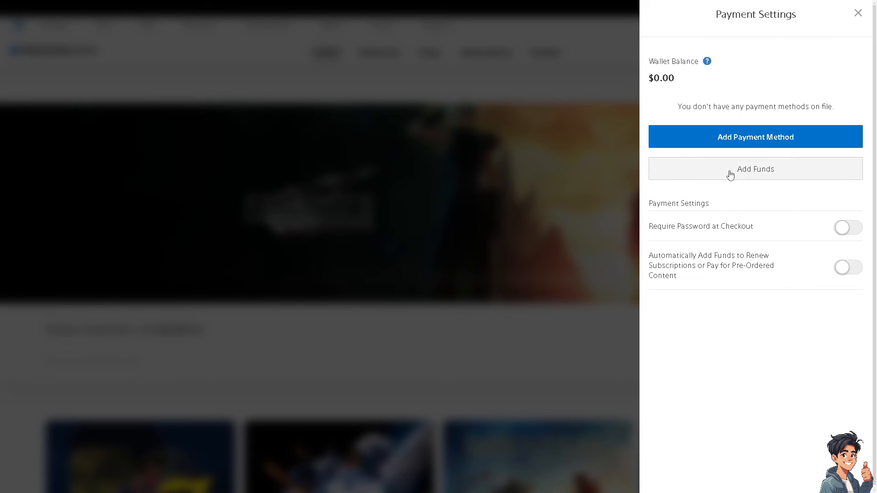
left_click(755, 169)
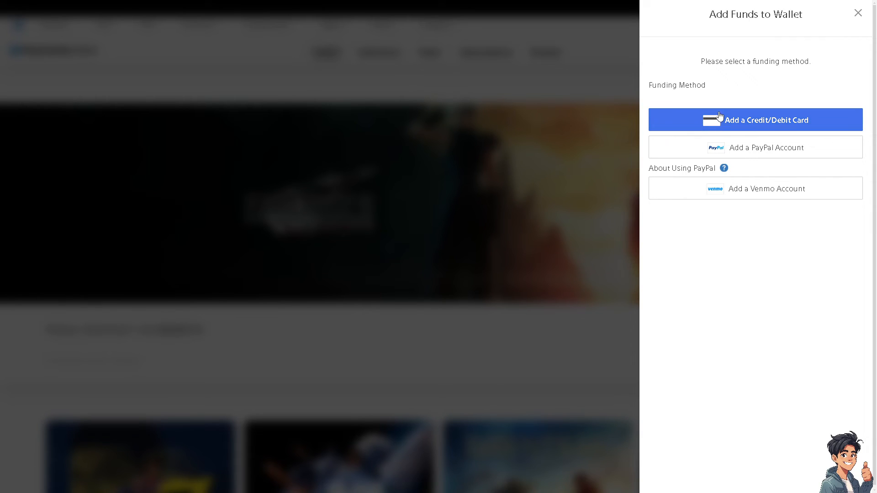
mouse_move(773, 100)
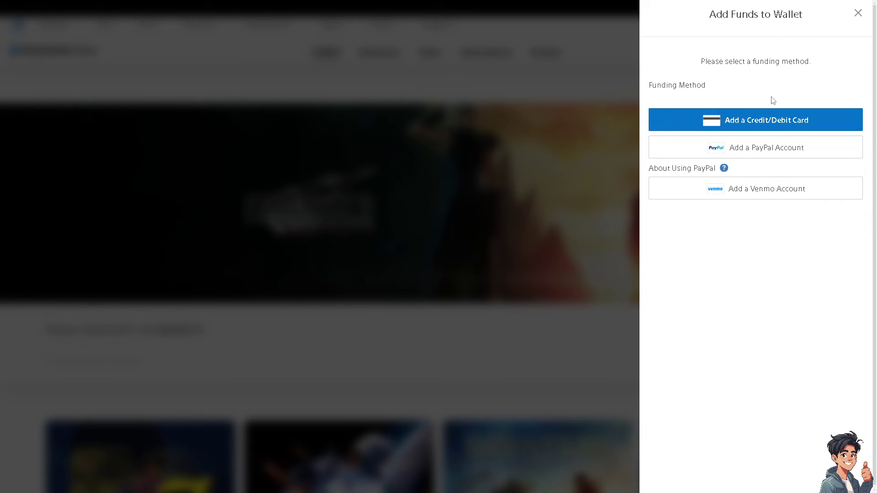
mouse_move(752, 86)
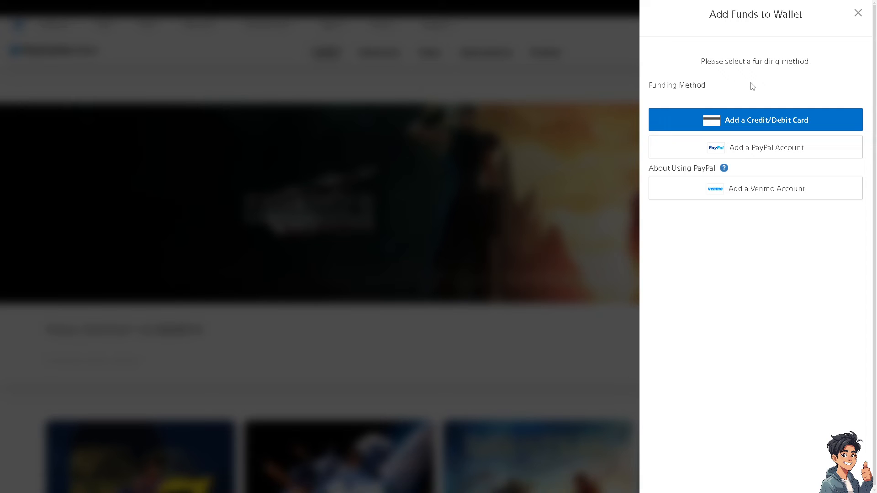
mouse_move(678, 52)
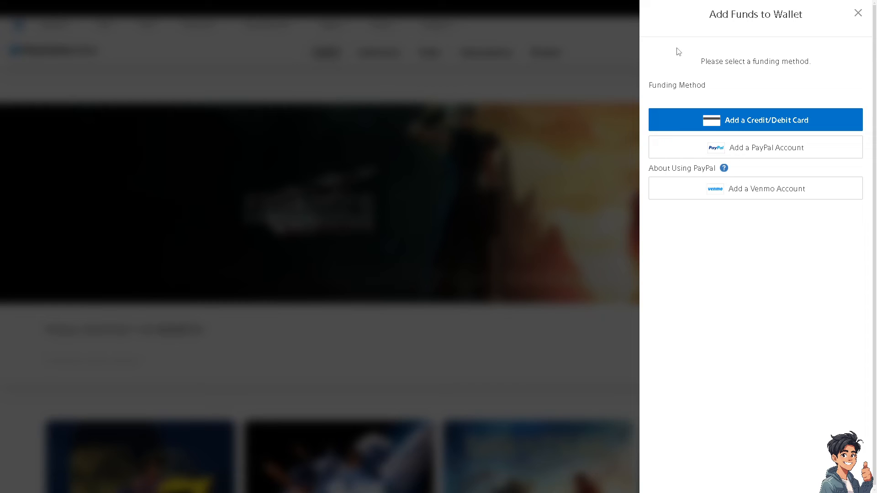
left_click(857, 13)
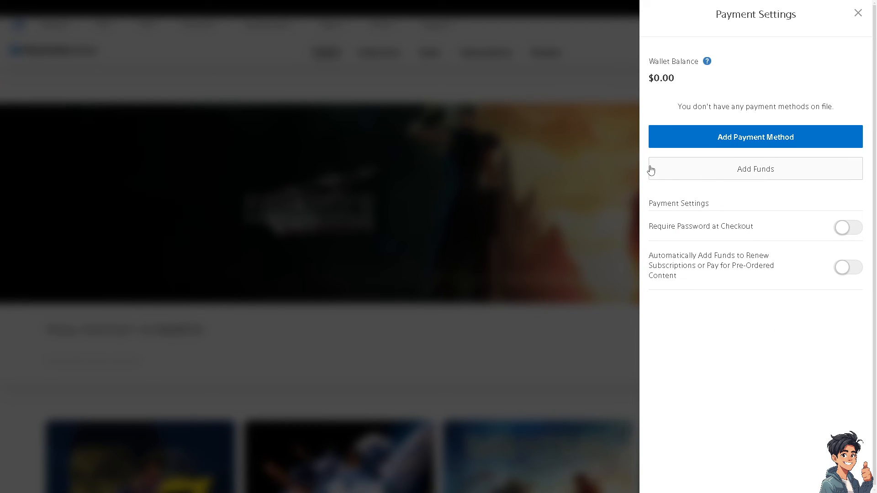
mouse_move(818, 233)
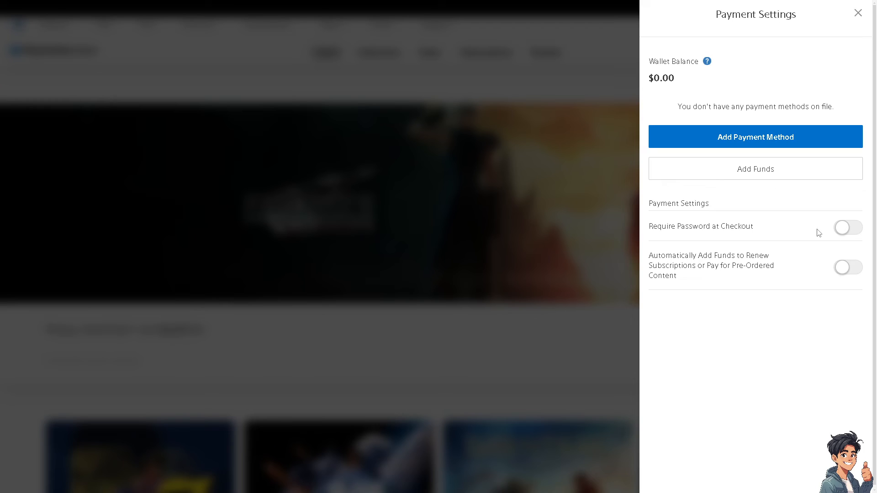
Step: Toggle Require Password at Checkout on and back off, then go to PlayStation Support
left_click(848, 228)
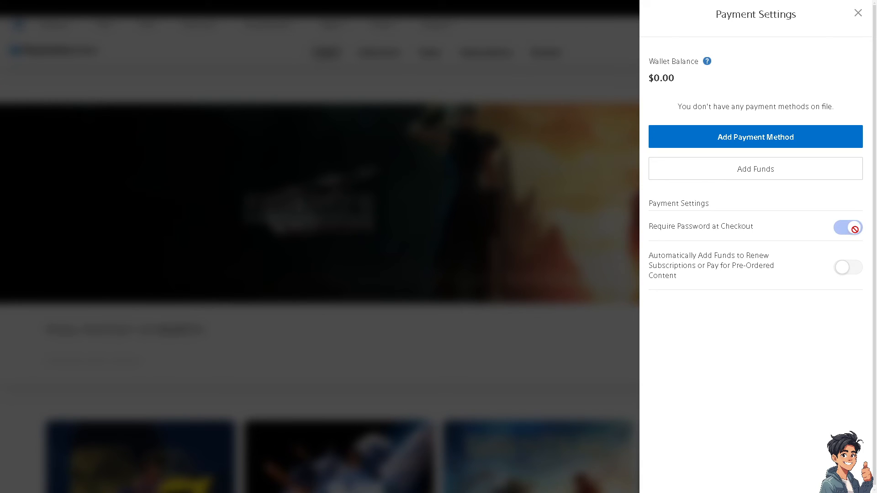
left_click(847, 227)
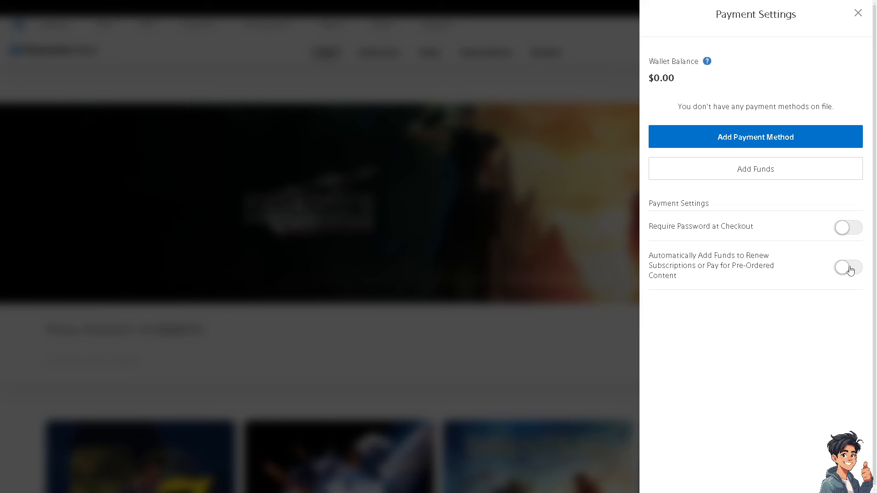
mouse_move(855, 284)
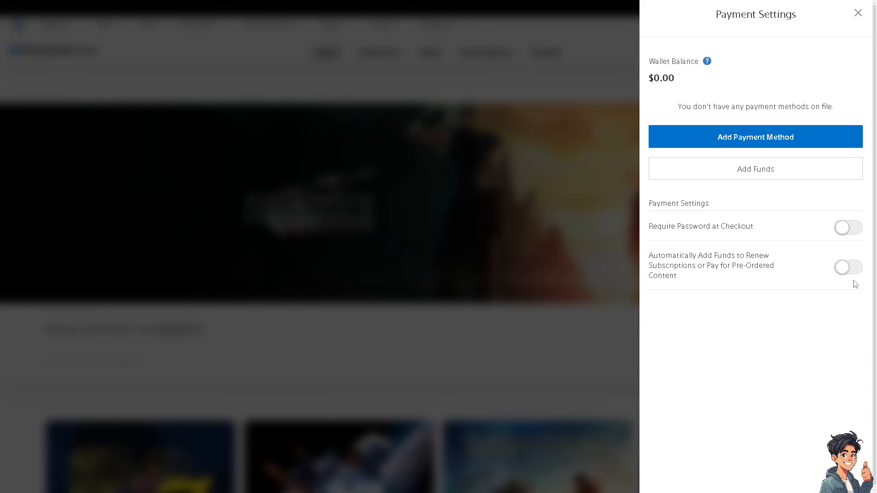
mouse_move(755, 215)
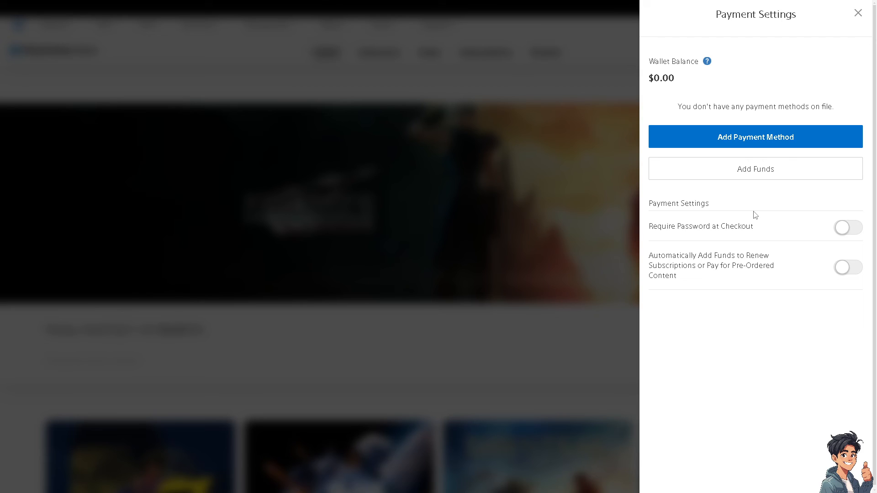
left_click(858, 13)
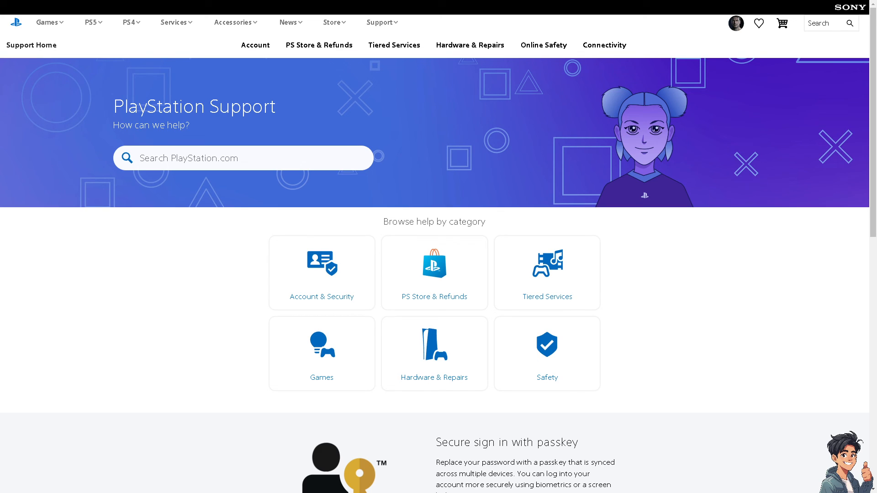
Step: Search 'Add Funds to Child Account on PS5 or PS4 from PC' and return to Support
type("Add Funds to Child Account on PS5 or PS4 from PC")
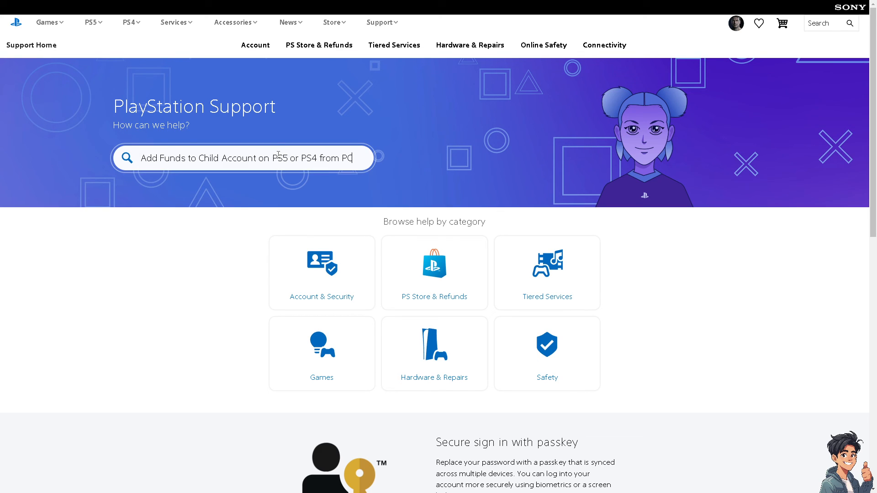
key("Return")
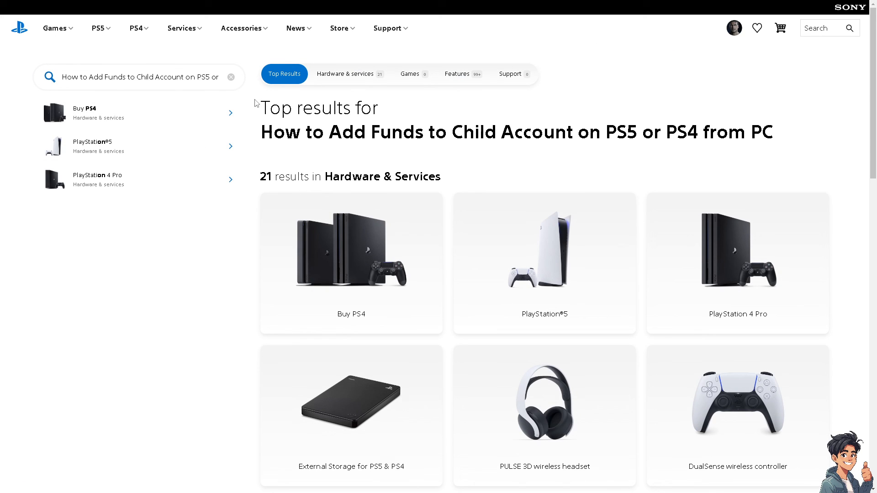
scroll("down", 3)
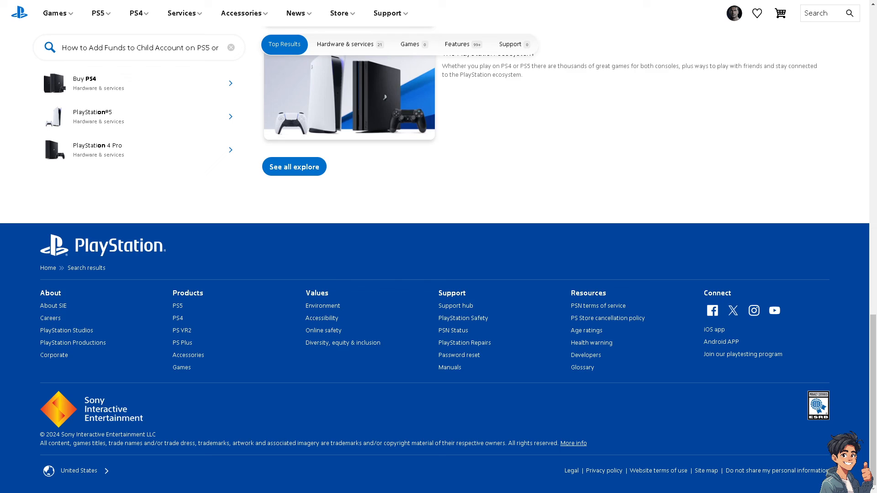
mouse_move(456, 306)
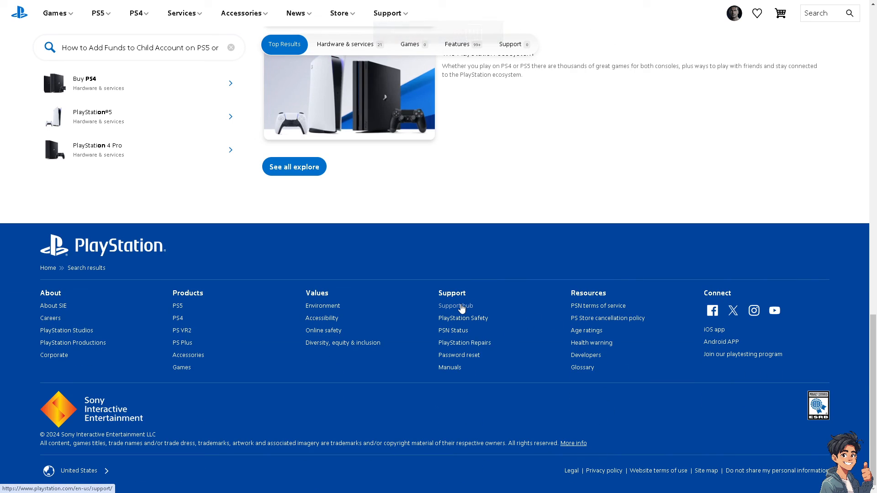
left_click(455, 306)
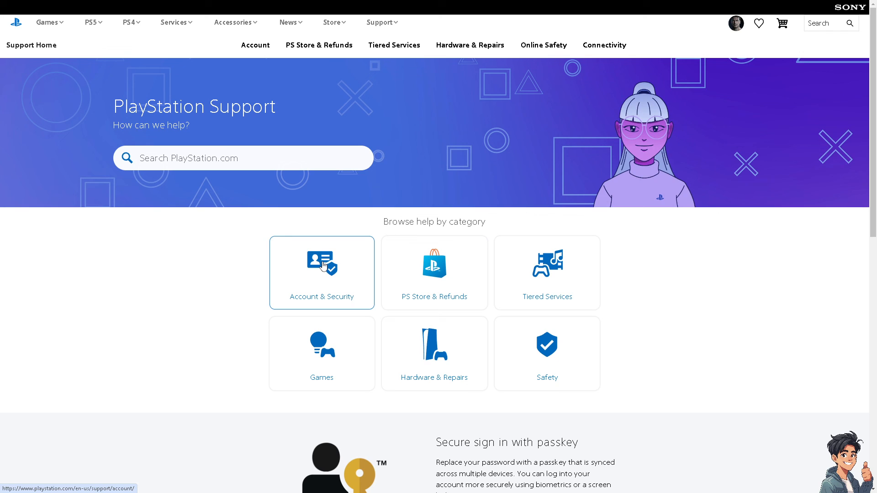
Step: Open the Account & Security category in PlayStation Support, showing topics like Family safety
left_click(322, 272)
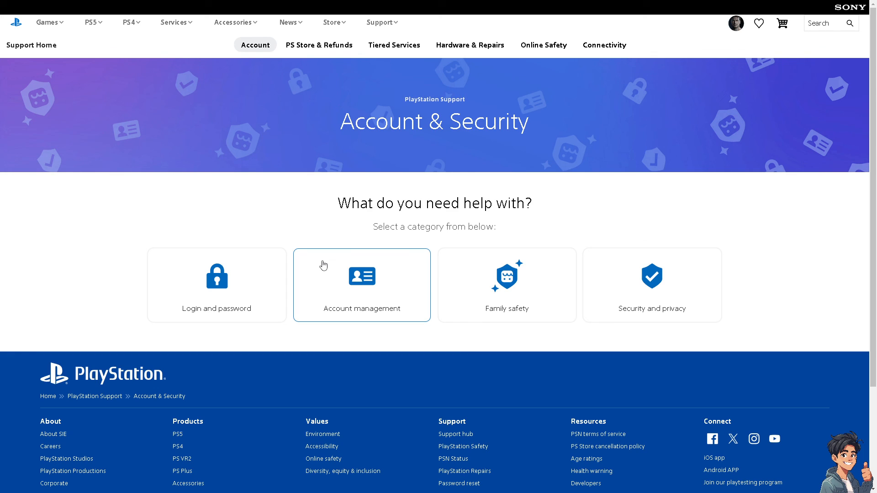
mouse_move(555, 301)
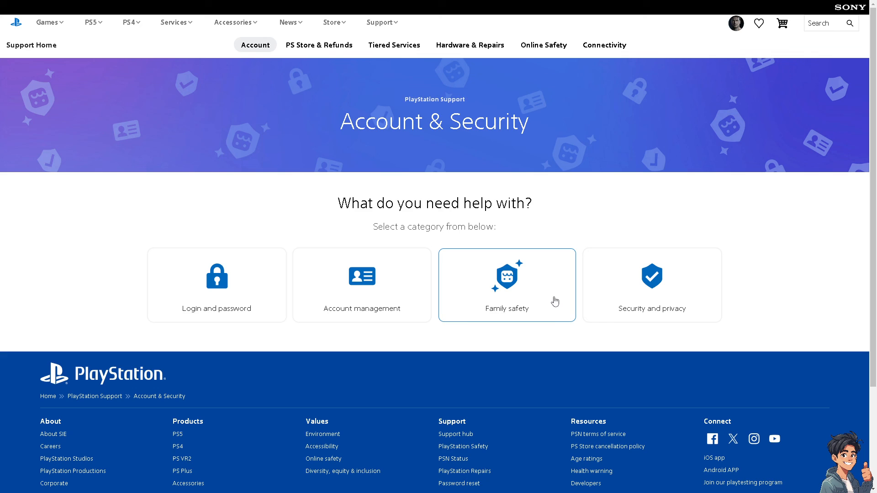